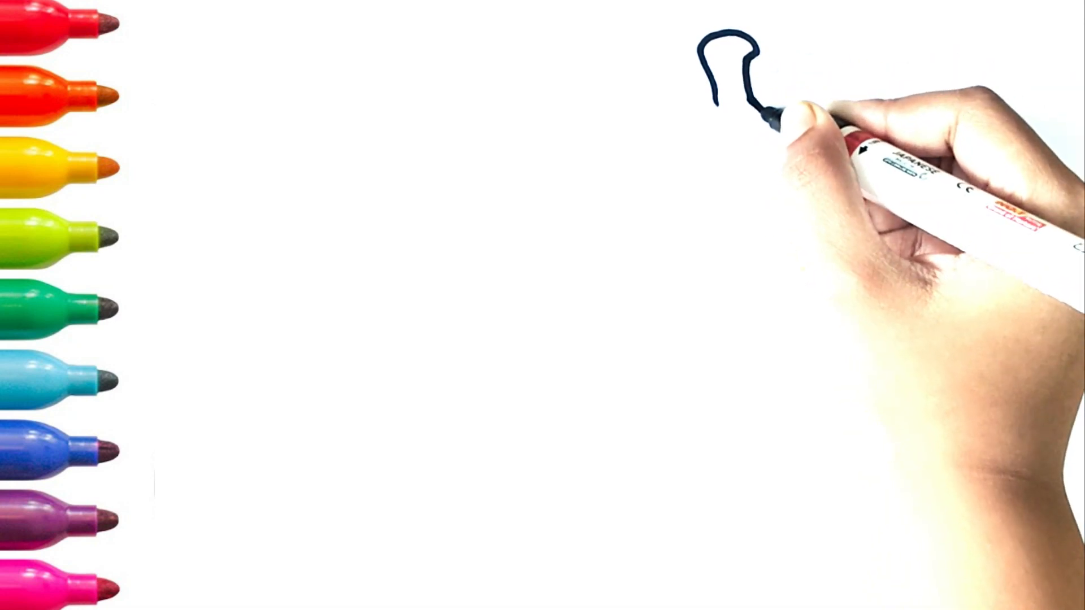
{"action": "left_click_drag", "start_coordinate": [789, 125], "coordinate": [831, 332]}
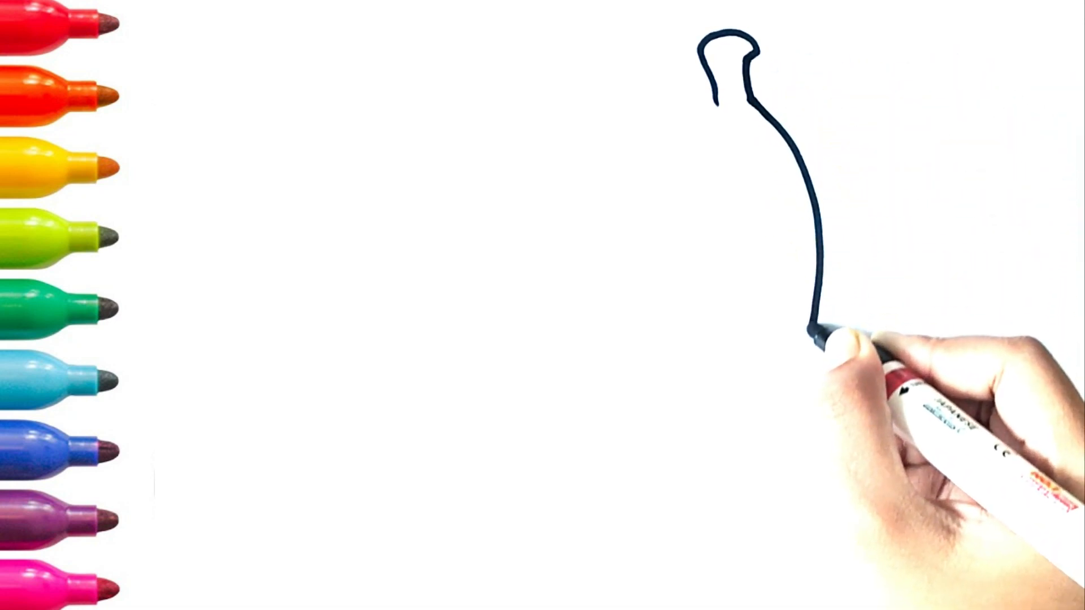